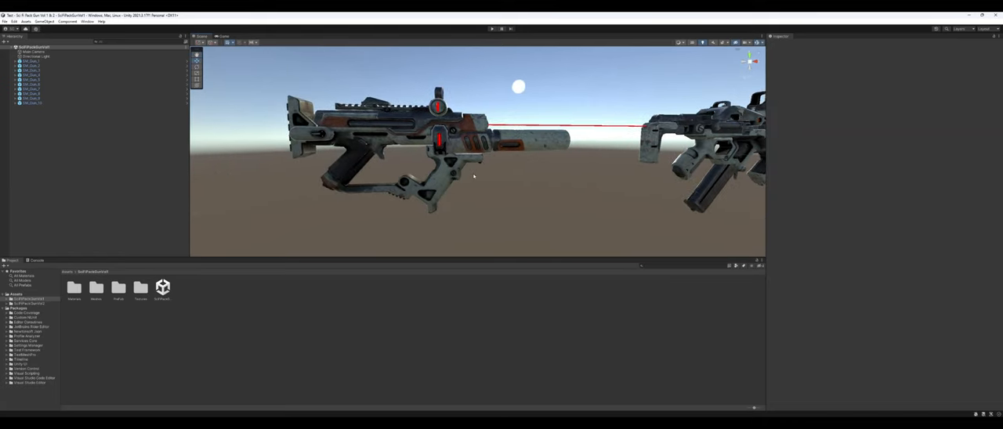
mouse_move(464, 182)
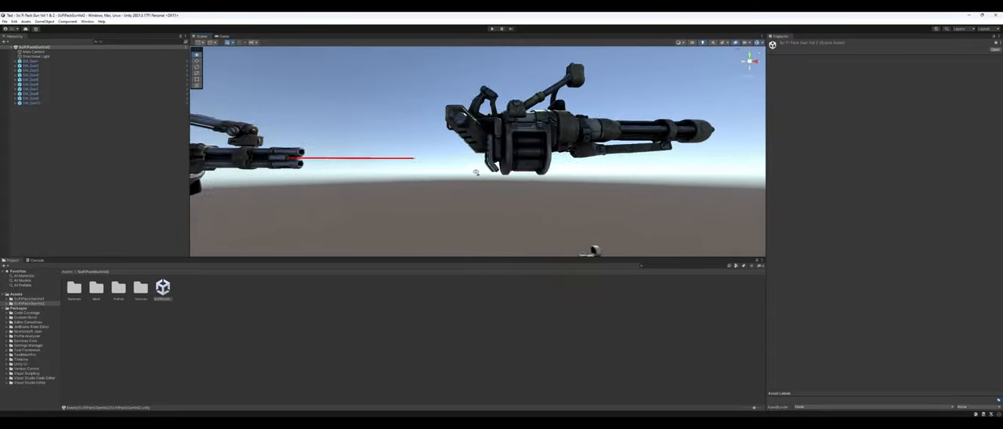
Step: Open the Prefabs folder in the Project window and bring a gun prefab into Prefab Mode
scroll(down, 3)
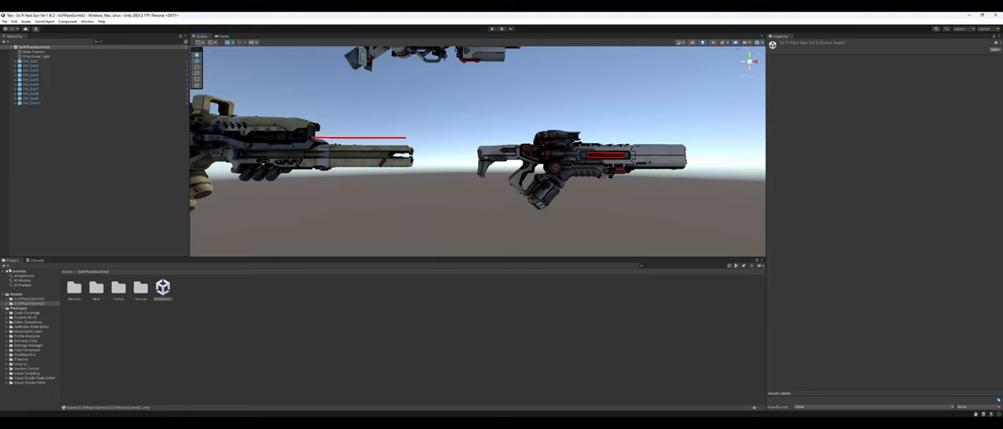
mouse_move(376, 221)
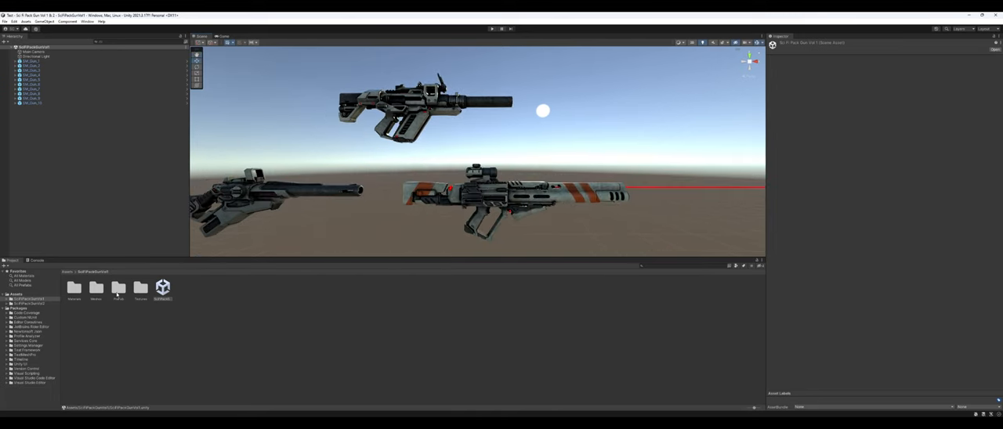
double_click(119, 287)
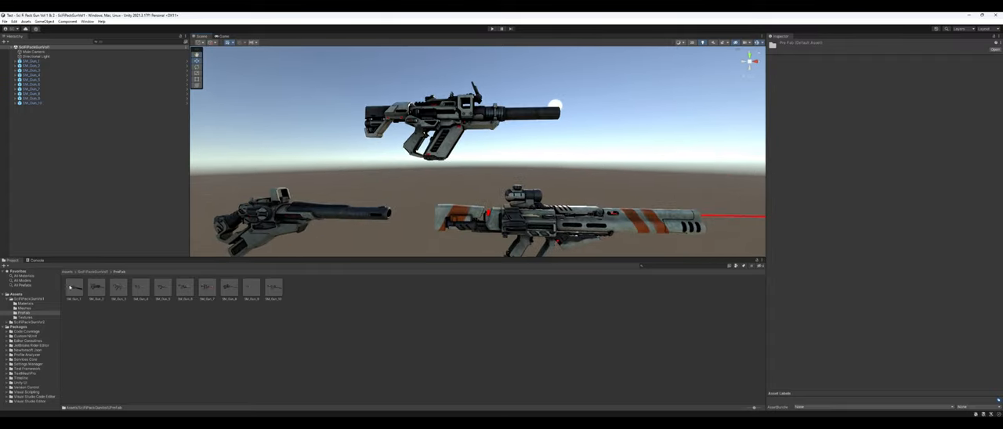
double_click(72, 288)
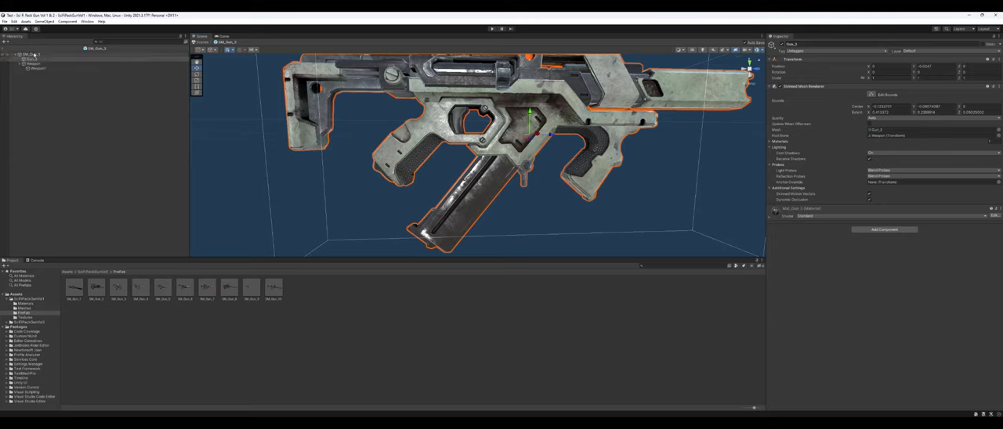
Step: Select the prefab root in the Hierarchy, expand its child parts and pick one child object
click(41, 73)
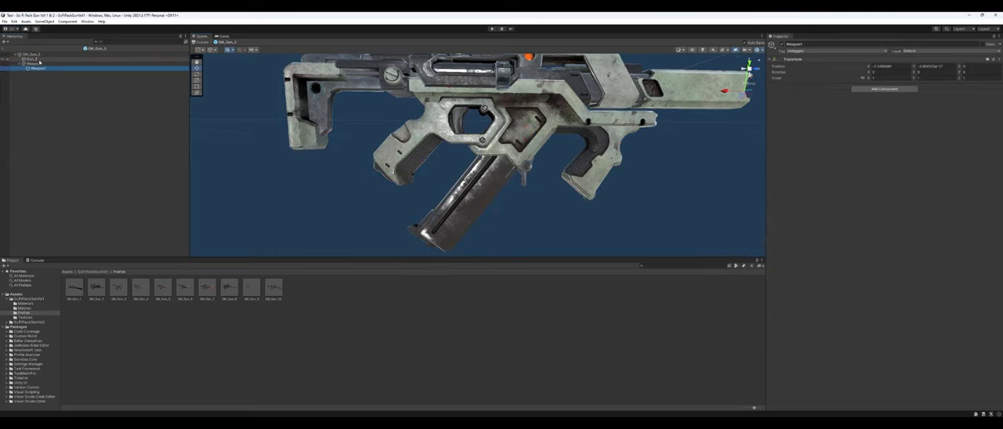
click(31, 50)
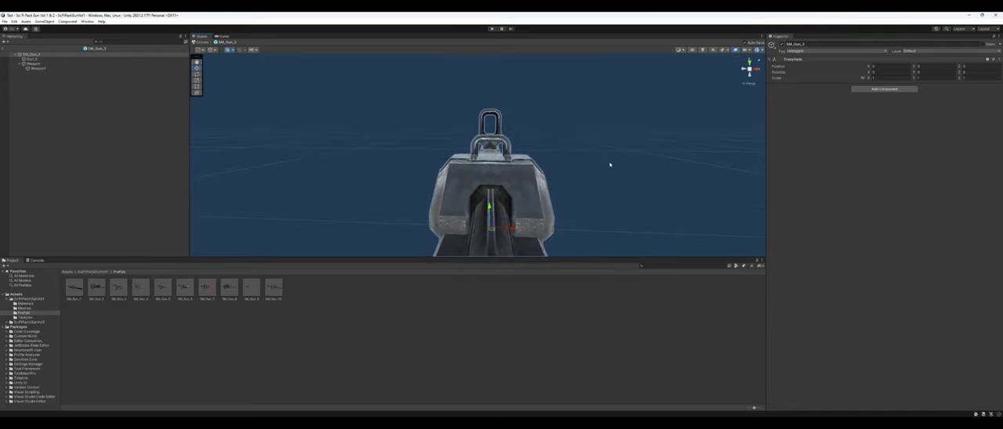
click(139, 290)
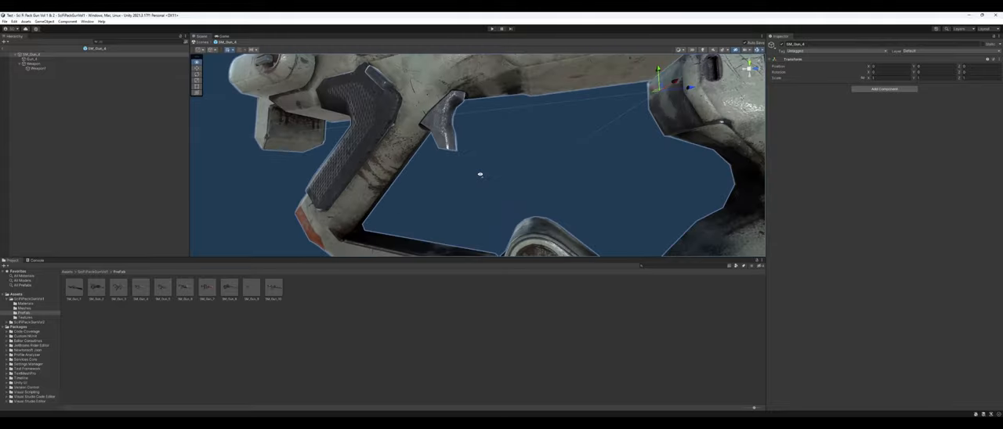
Step: Orbit the Scene view around the orange-striped scoped rifle to see it from other angles
drag(480, 174, 539, 174)
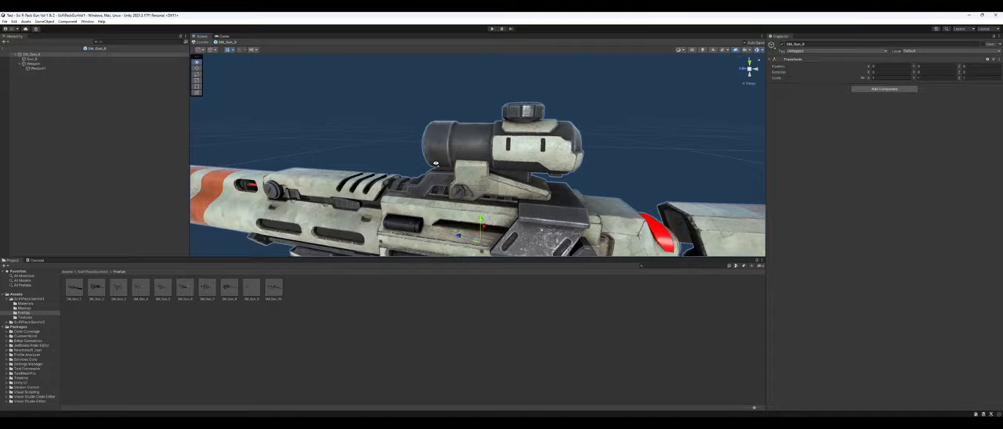
Step: Orbit the Scene view around the white-and-red round-chamber gun to look from behind the barrel
drag(436, 163, 479, 151)
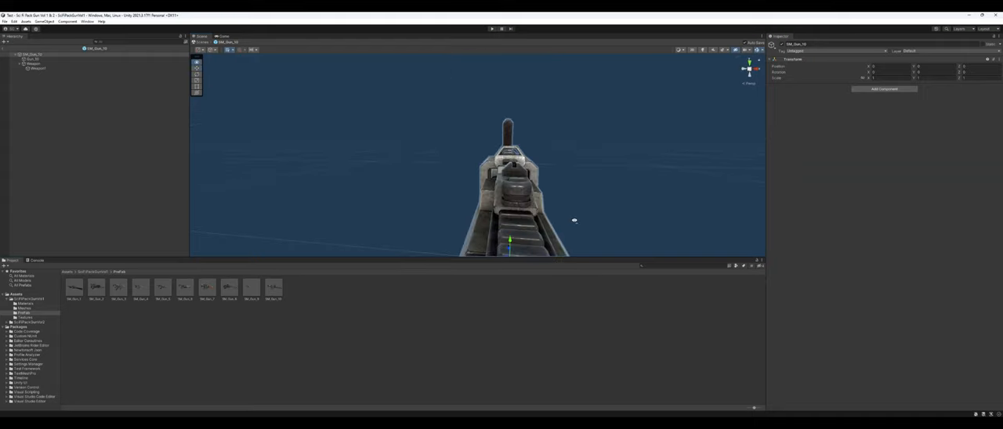
drag(574, 219, 642, 196)
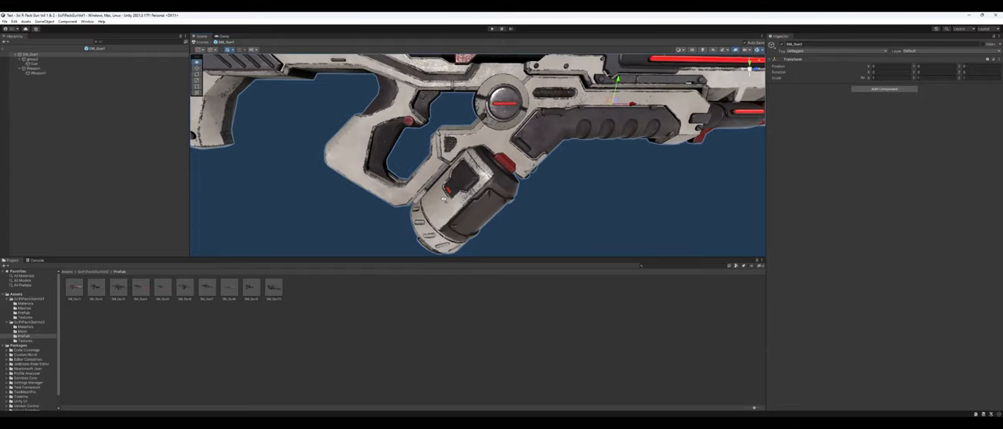
Step: Select the pale gun prefab's object in the Hierarchy to examine its grip and body
click(34, 66)
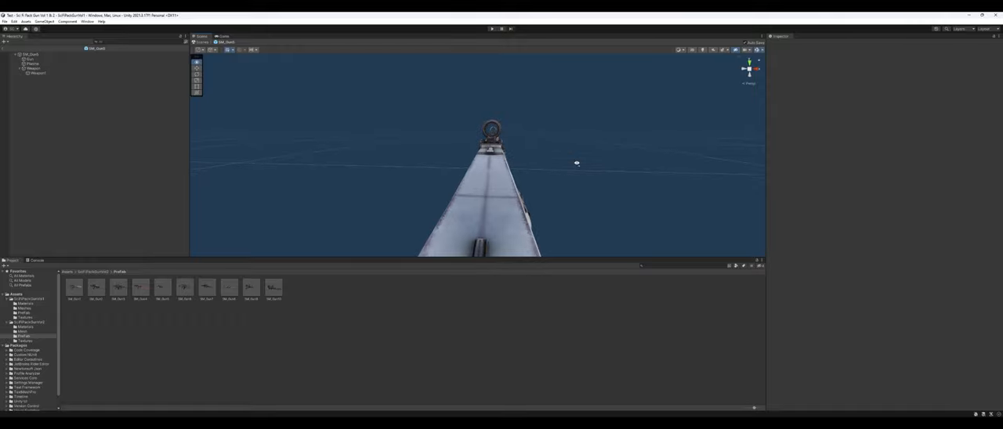
Step: Bring the dark grey holographic-sight rifle into Prefab Mode and zoom toward its rear sight
click(185, 287)
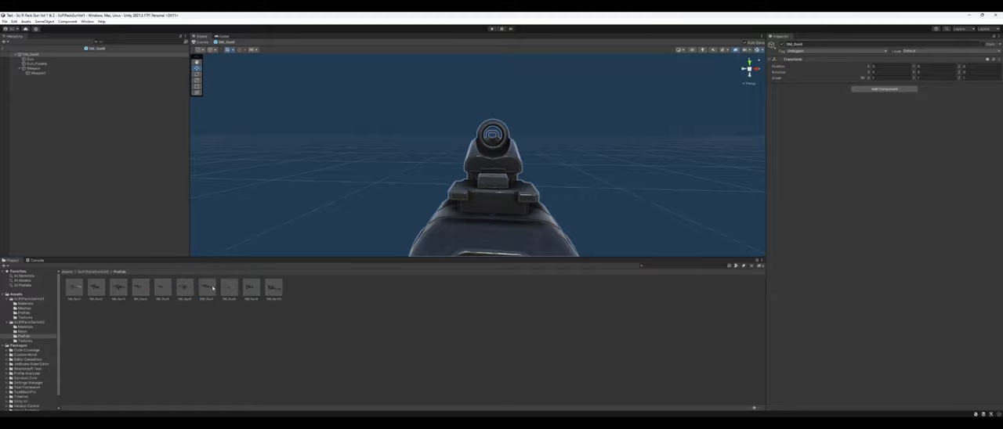
scroll(down, 3)
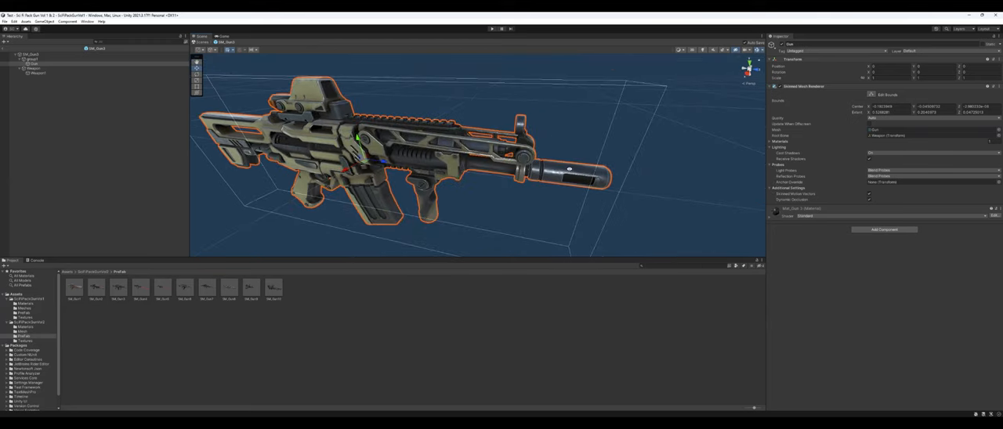
Step: Load the green camo assault rifle prefab and select its model part to view the Mesh Renderer
click(79, 292)
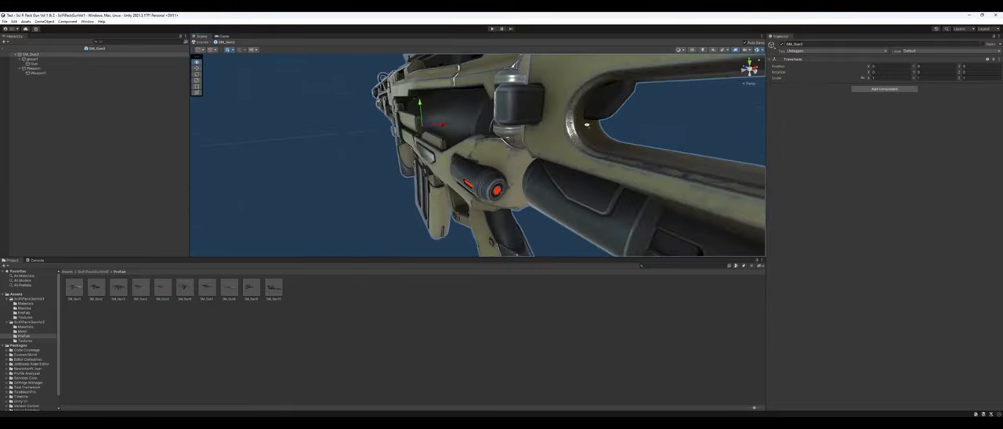
click(32, 63)
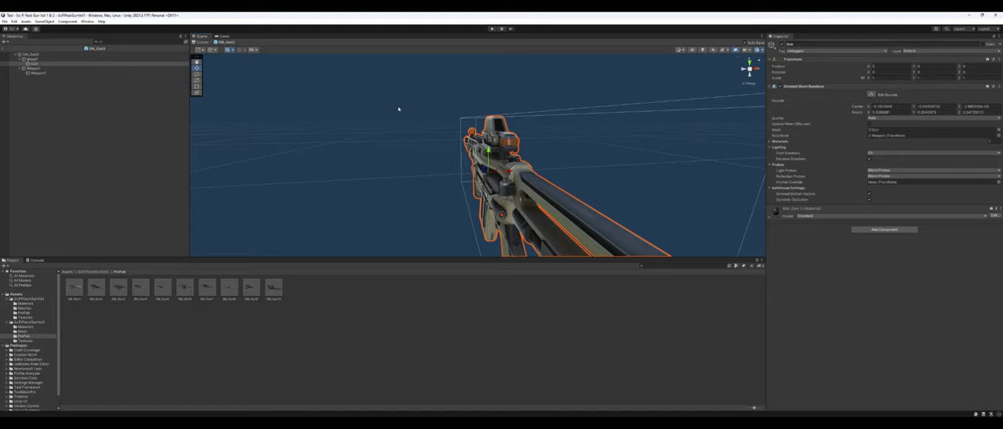
mouse_move(423, 118)
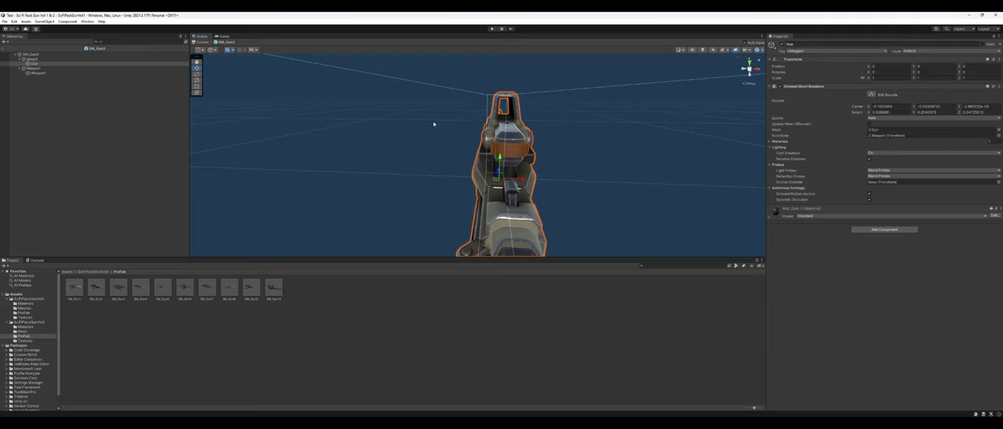
mouse_move(437, 125)
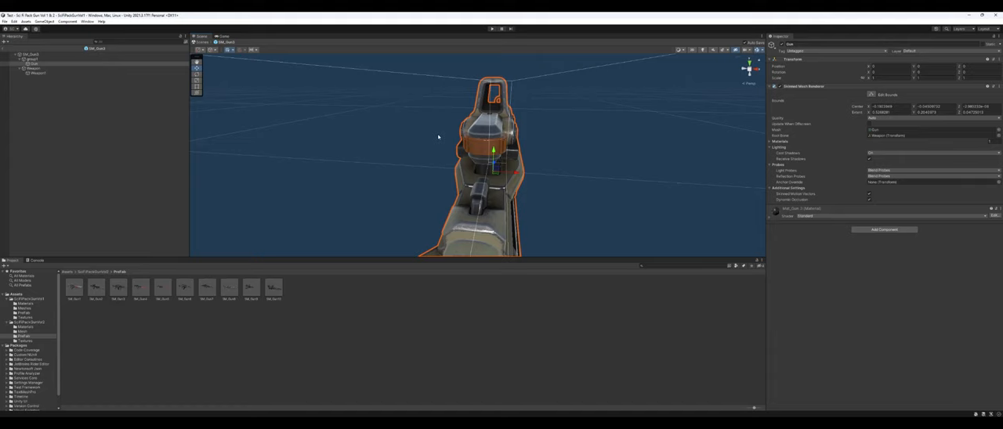
mouse_move(448, 141)
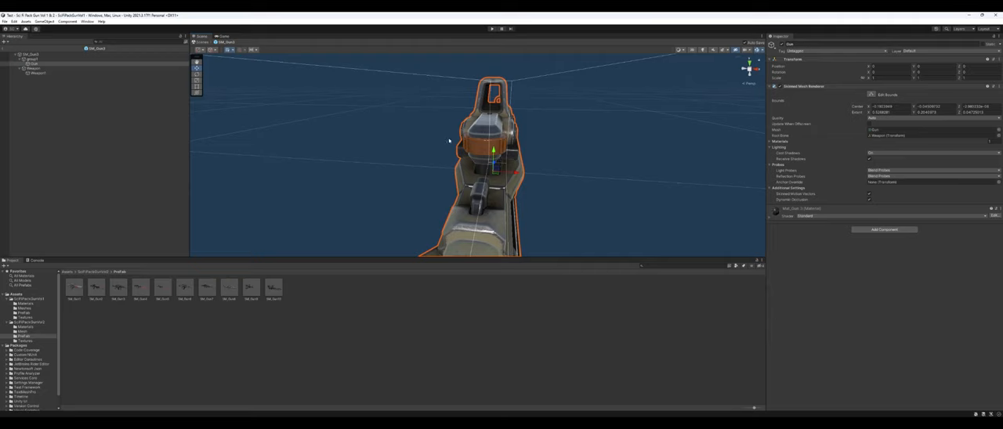